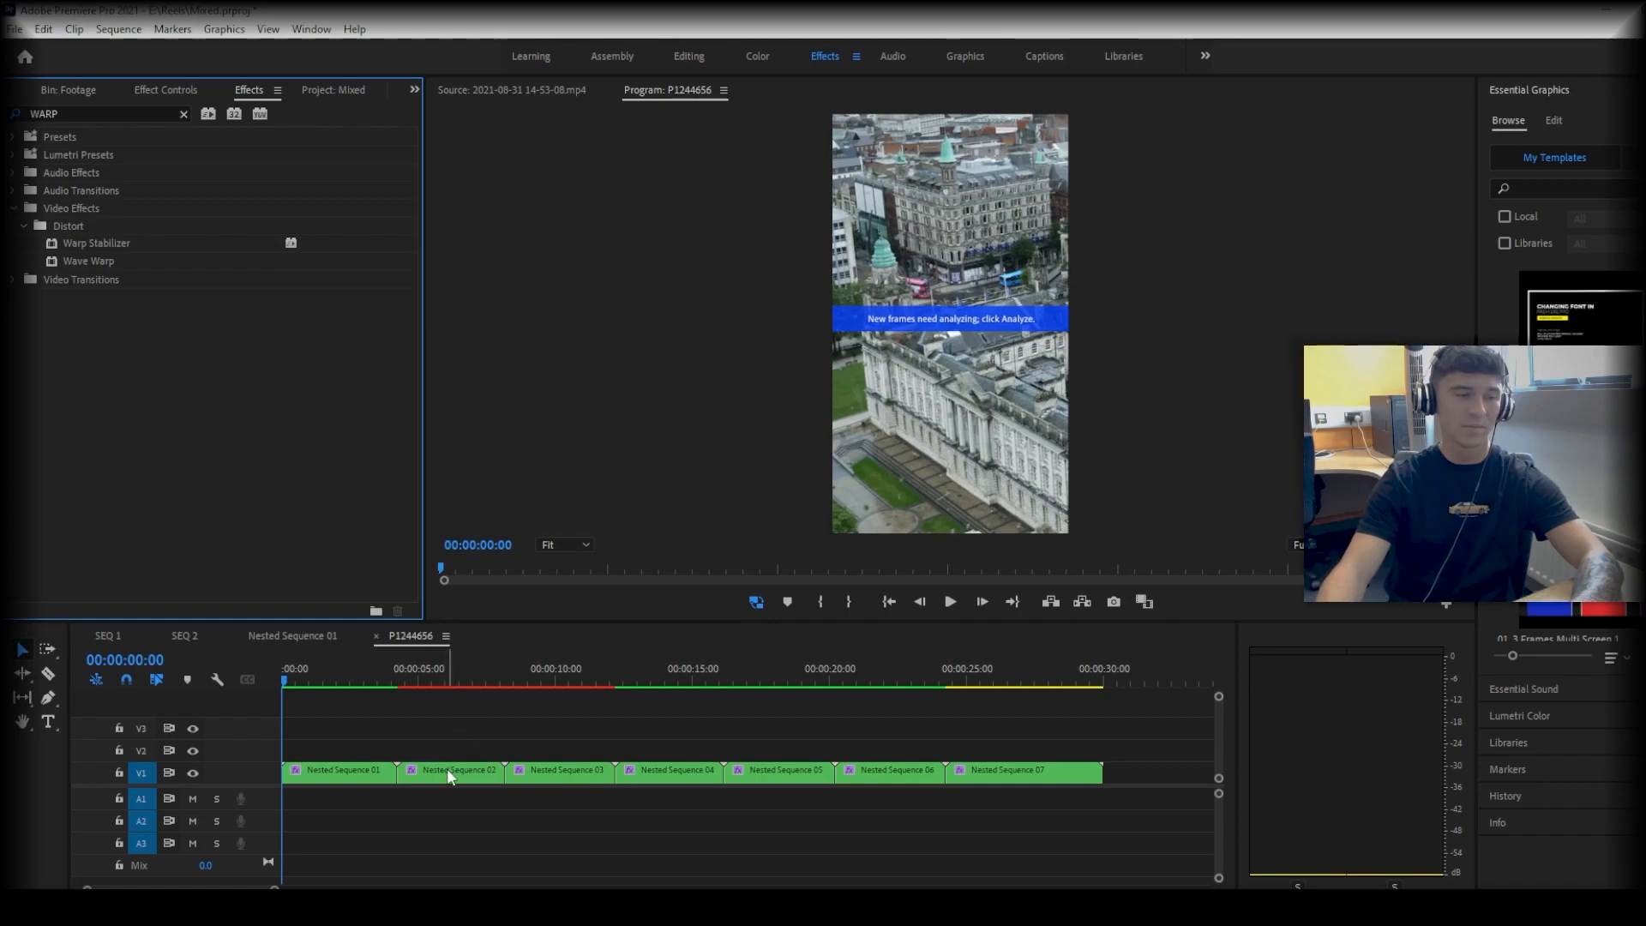
Step: Show the nested clip's Warp Stabilizer in Effect Controls, then play and pause the stabilized aerial footage
left_click(452, 770)
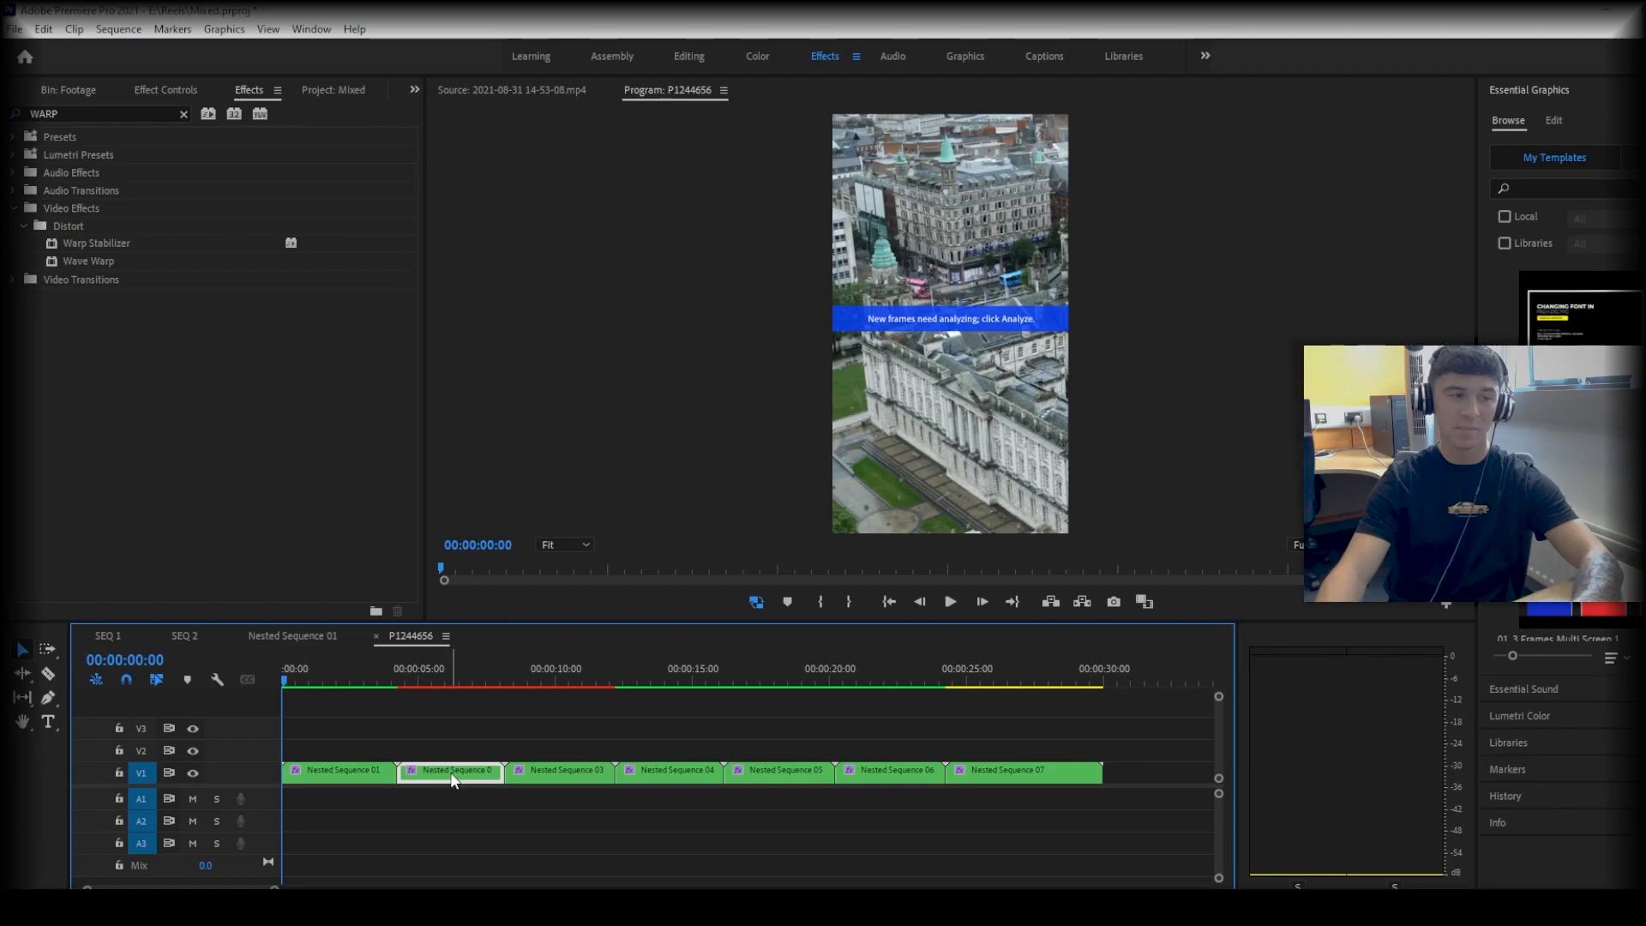
mouse_move(850, 857)
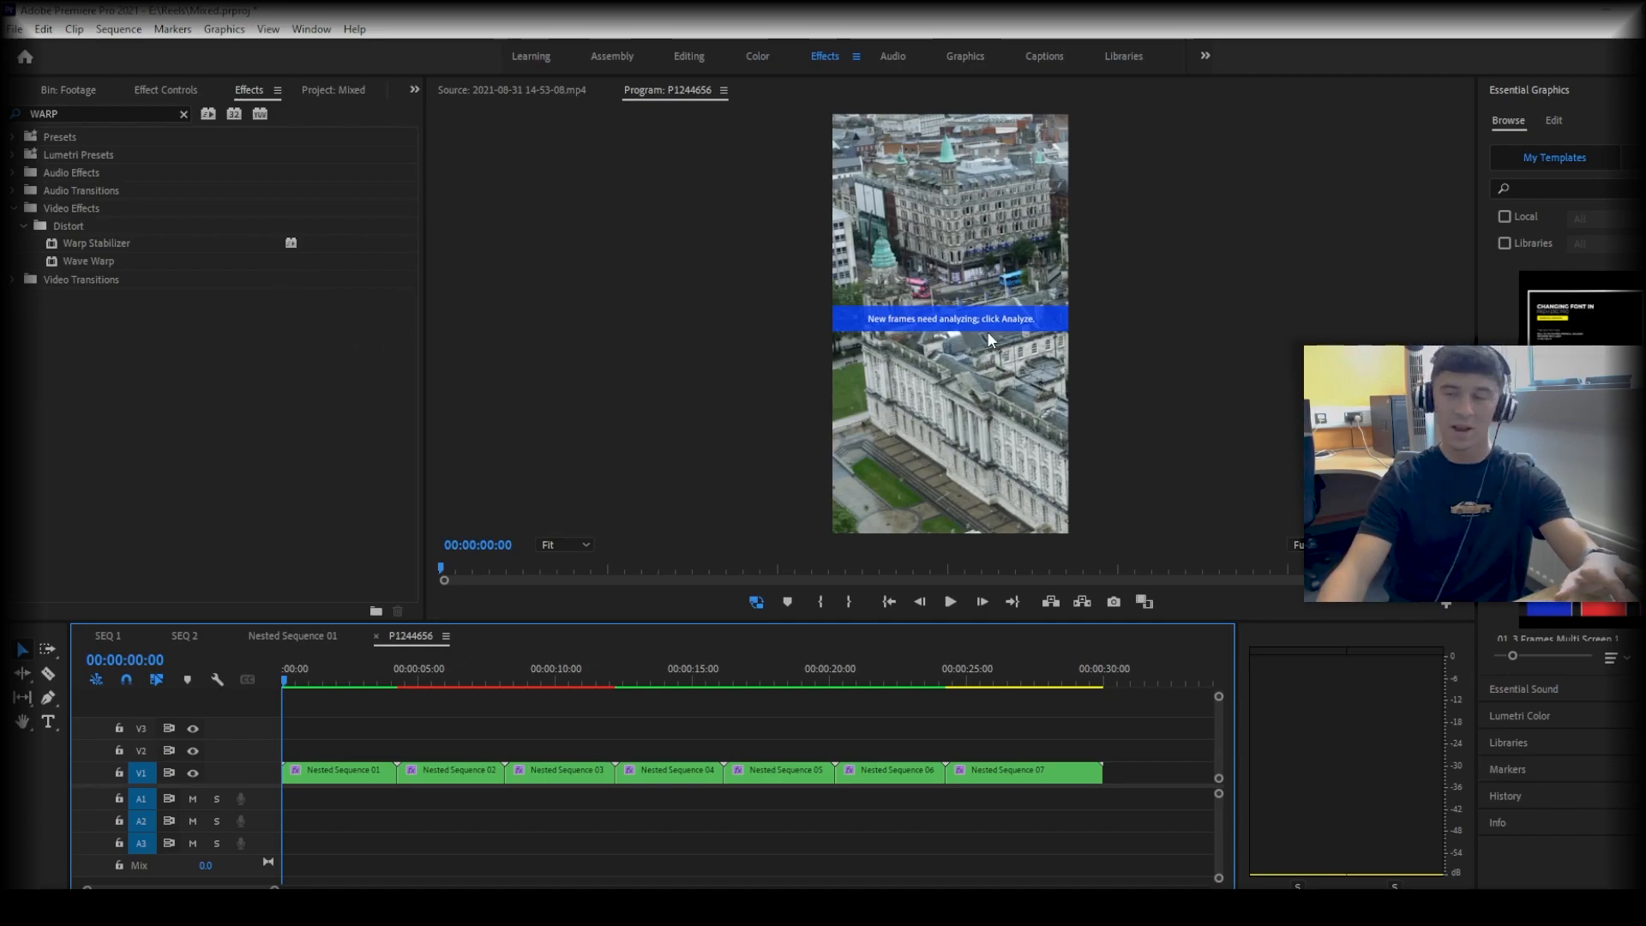
mouse_move(136, 92)
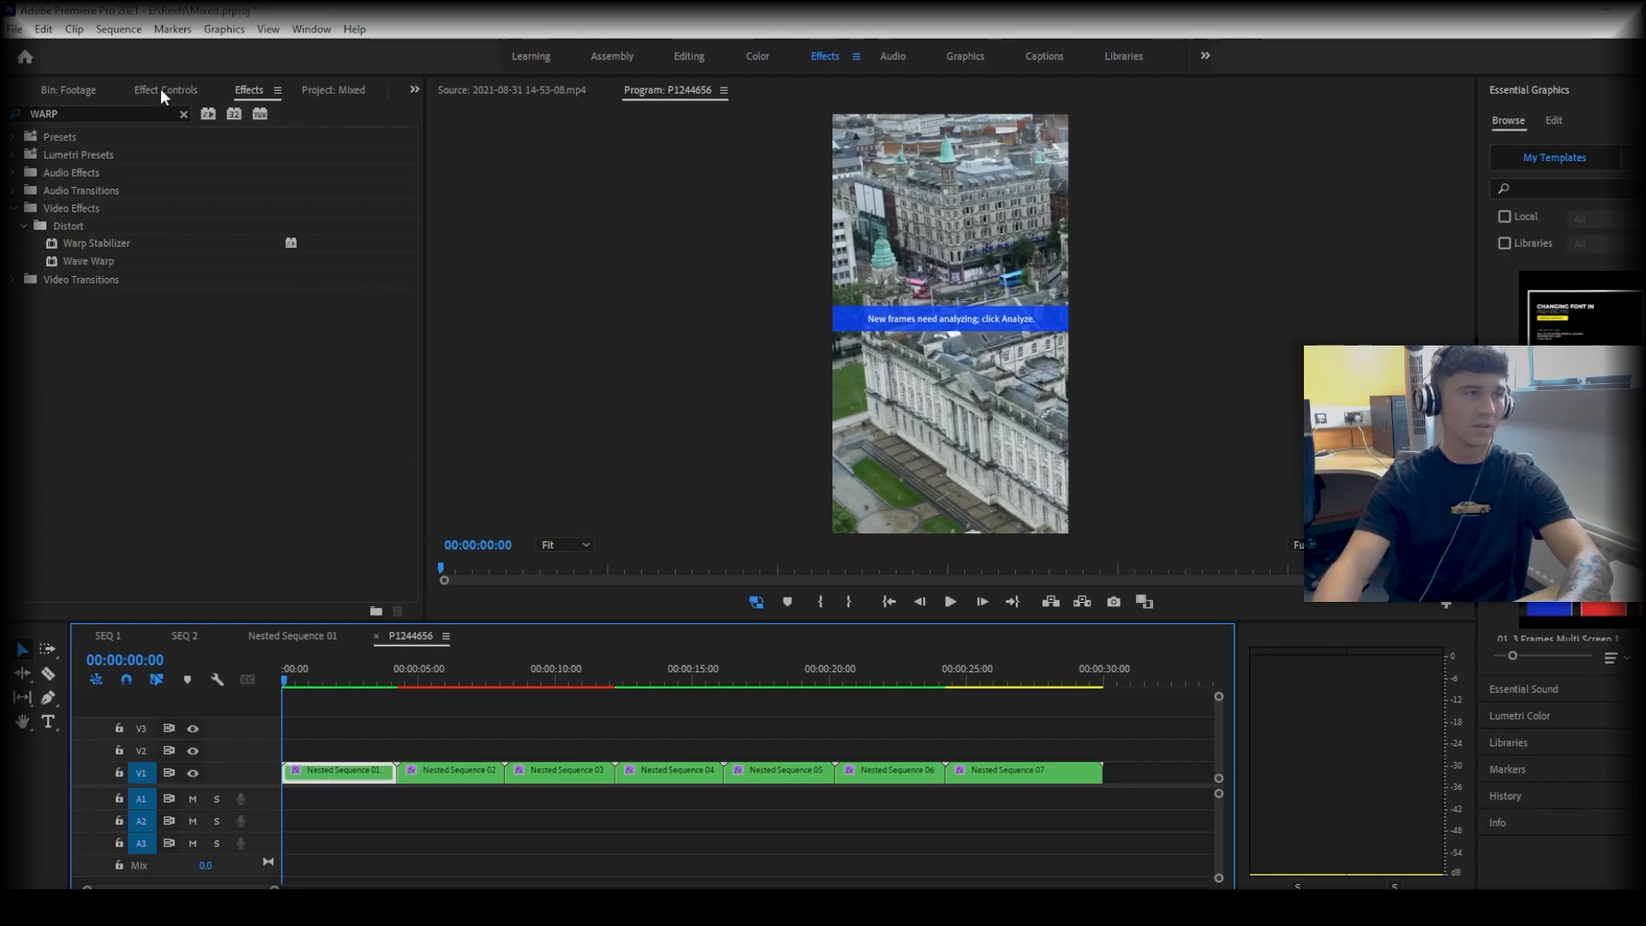
left_click(164, 89)
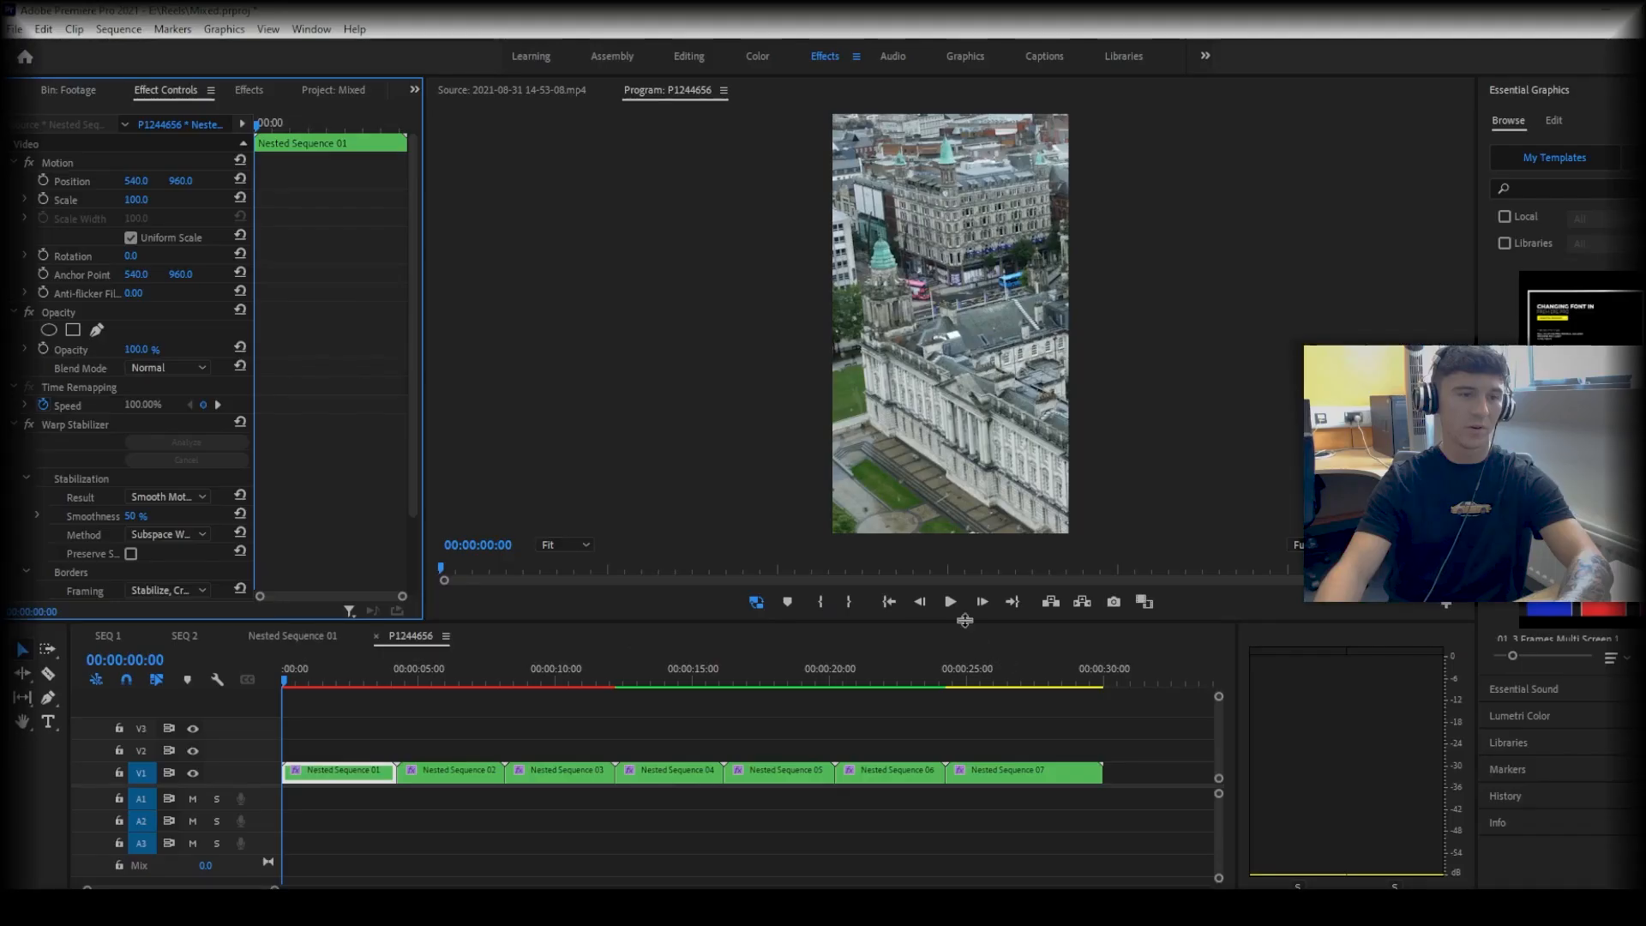
left_click(981, 602)
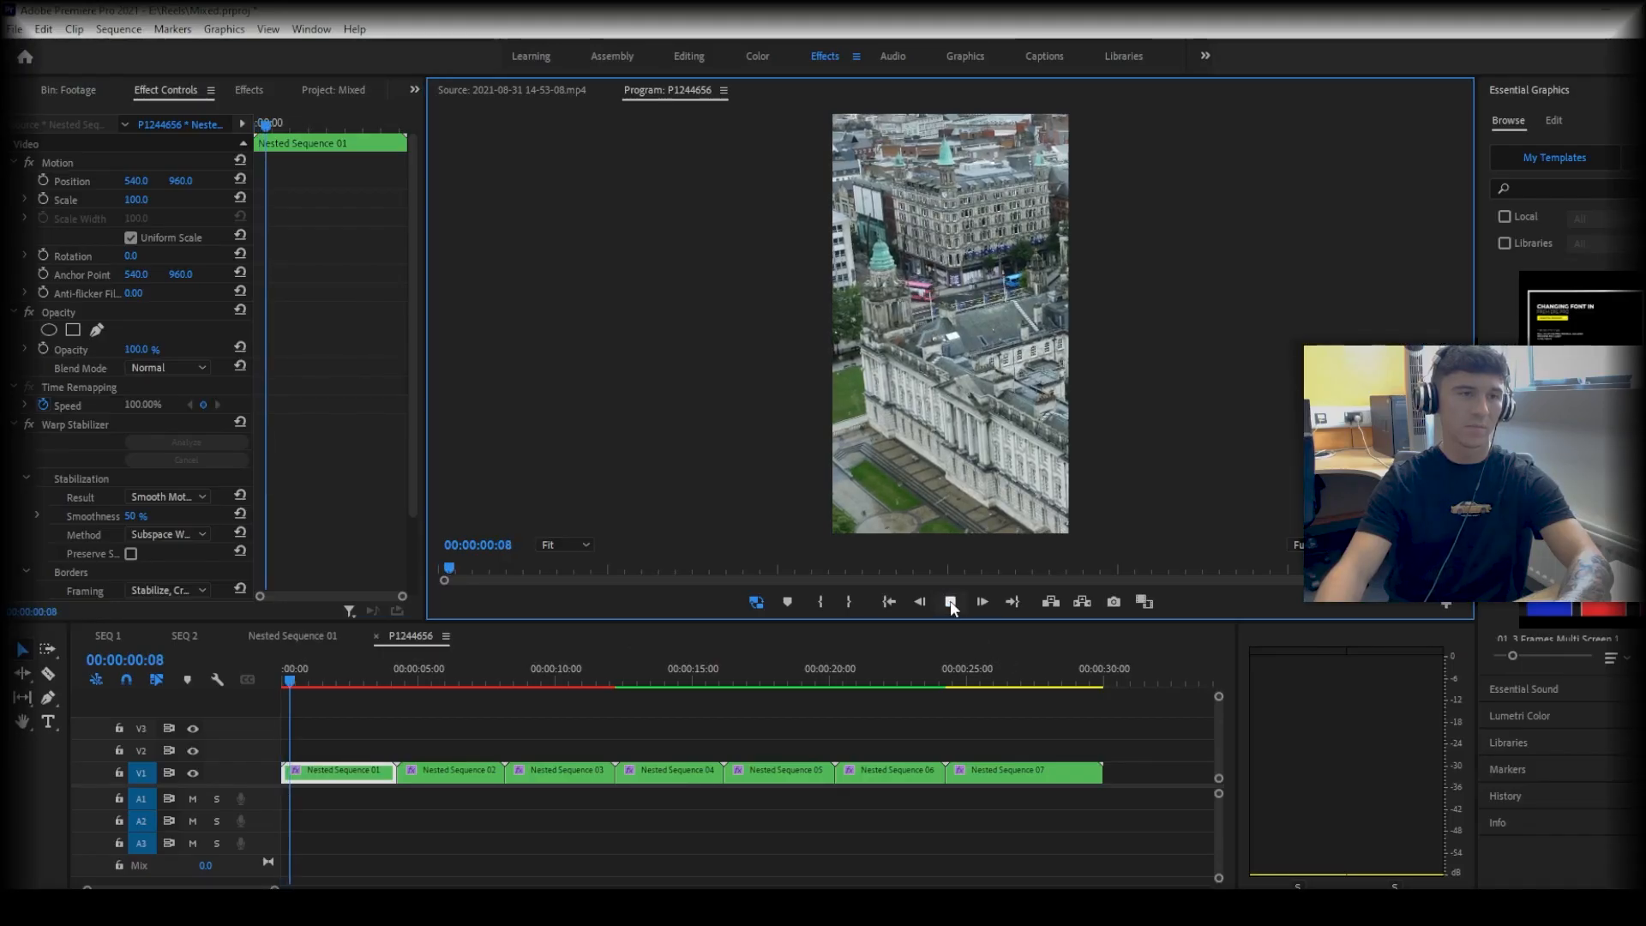
left_click(980, 602)
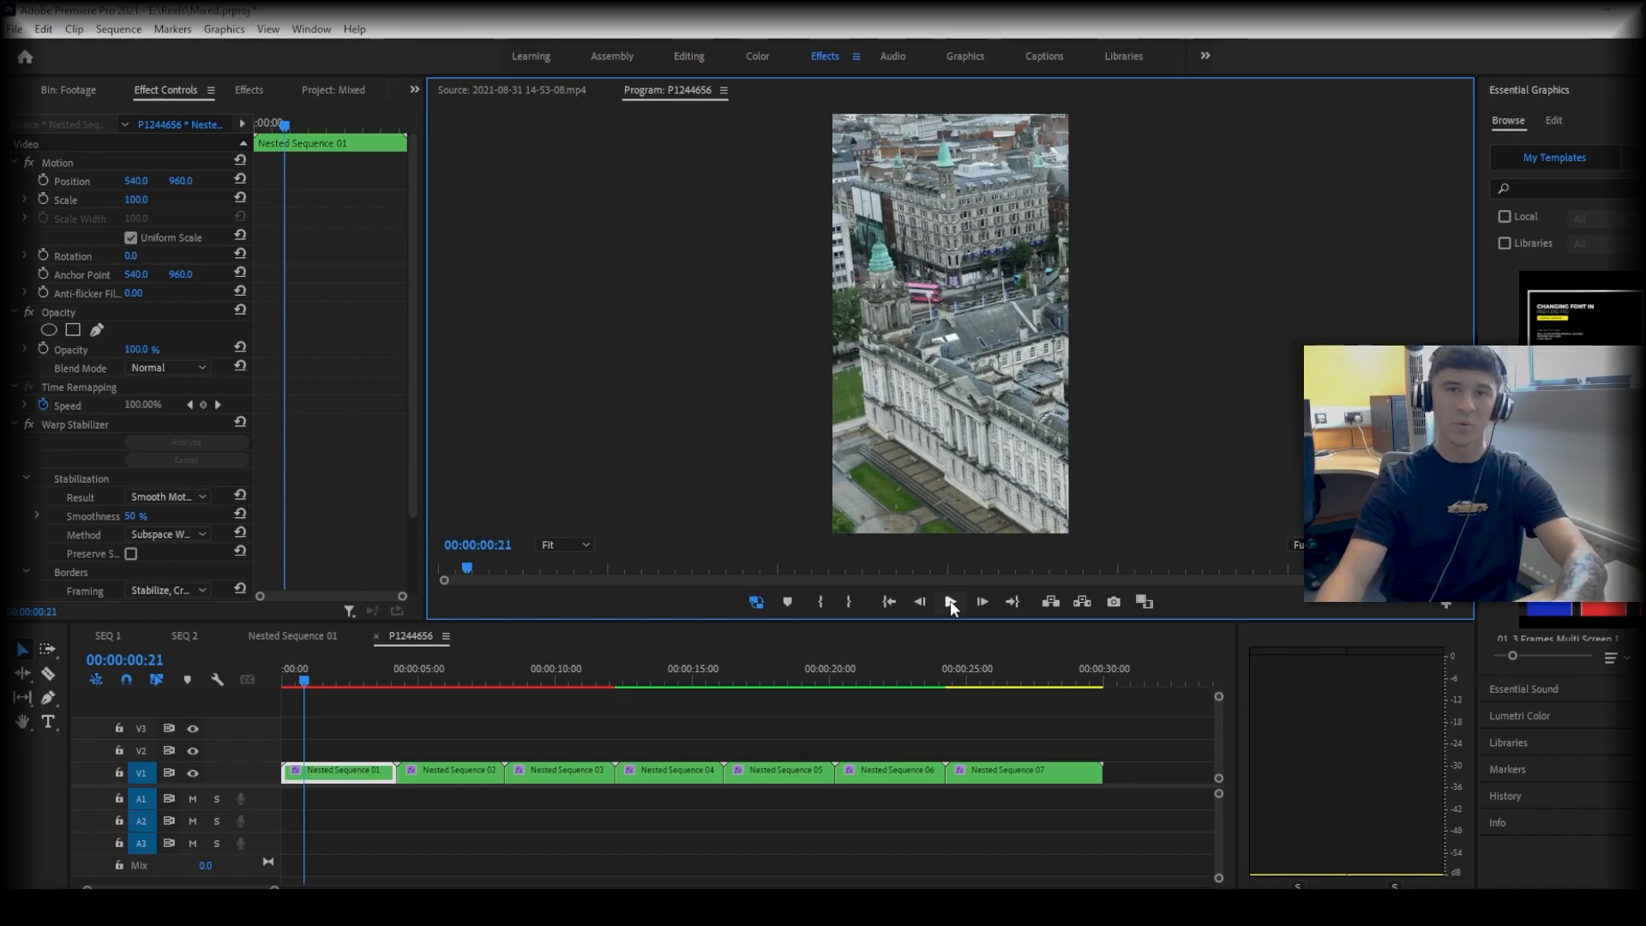